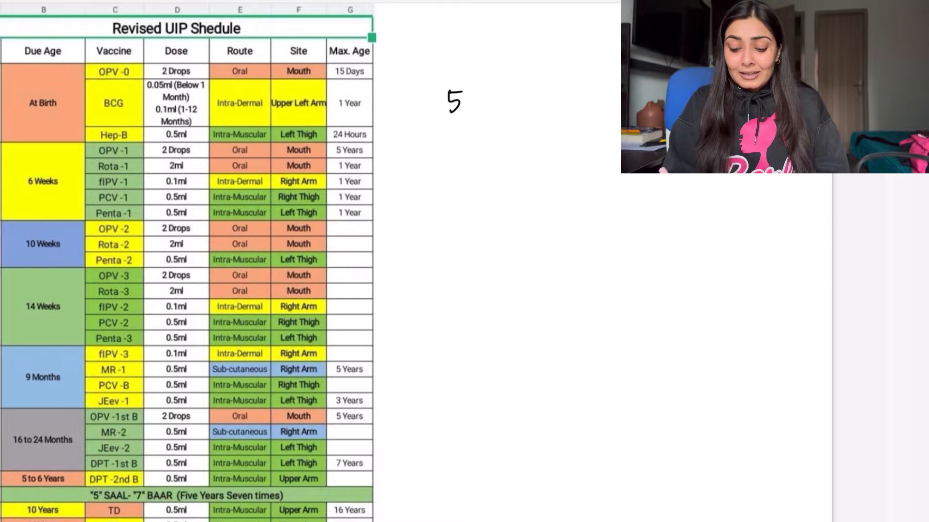
Step: Handwrite '5 SAAL' and '7 BAAR' to the right of the schedule table
{"action": "type", "text": "SAAL"}
{"action": "type", "text": "7"}
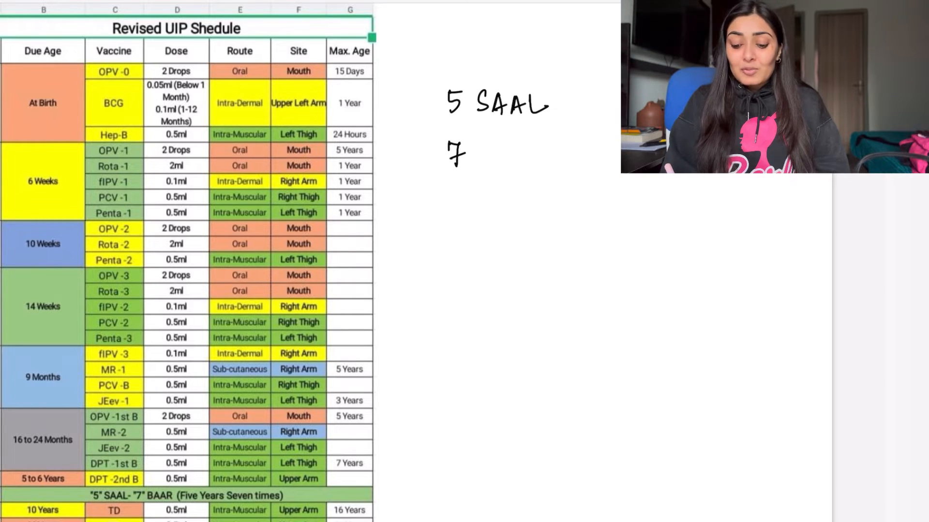
{"action": "type", "text": "BAAR"}
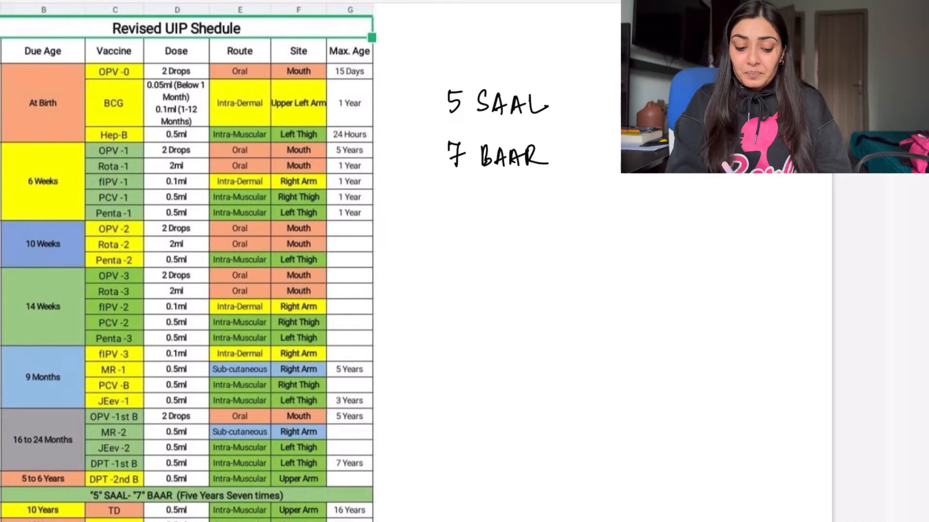
{"action": "scroll", "scroll_direction": "down", "scroll_amount": 3}
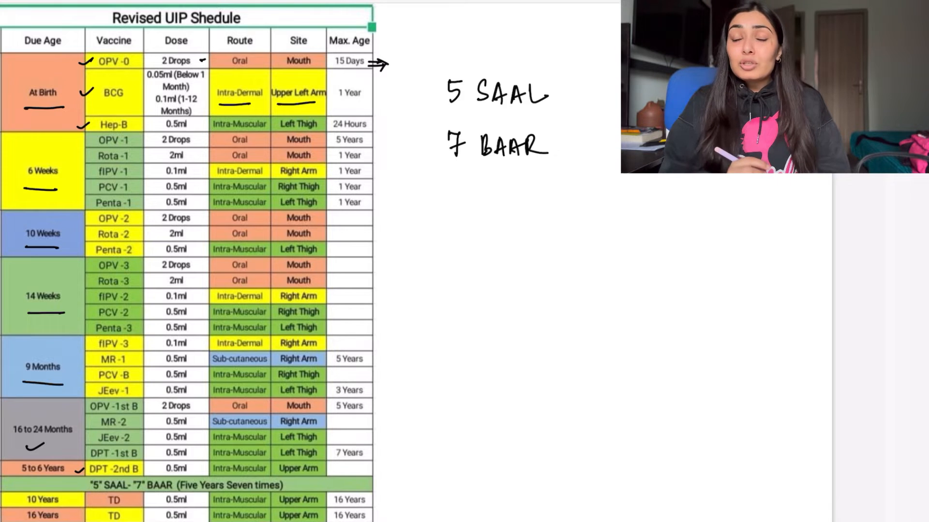
Step: Draw an arrow beside the at-birth maximum age cells
{"action": "left_click_drag", "start_coordinate": [390, 92], "coordinate": [382, 92]}
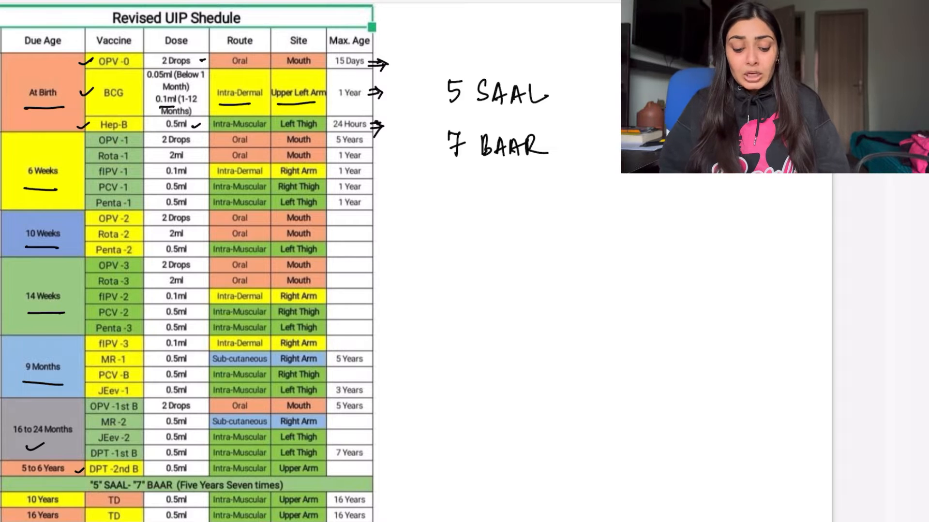
Step: Handwrite '6, 10, 14' and 'OPV, RV, Penta → 1st Dose', then '2nd'
{"action": "scroll", "scroll_direction": "down", "scroll_amount": 3}
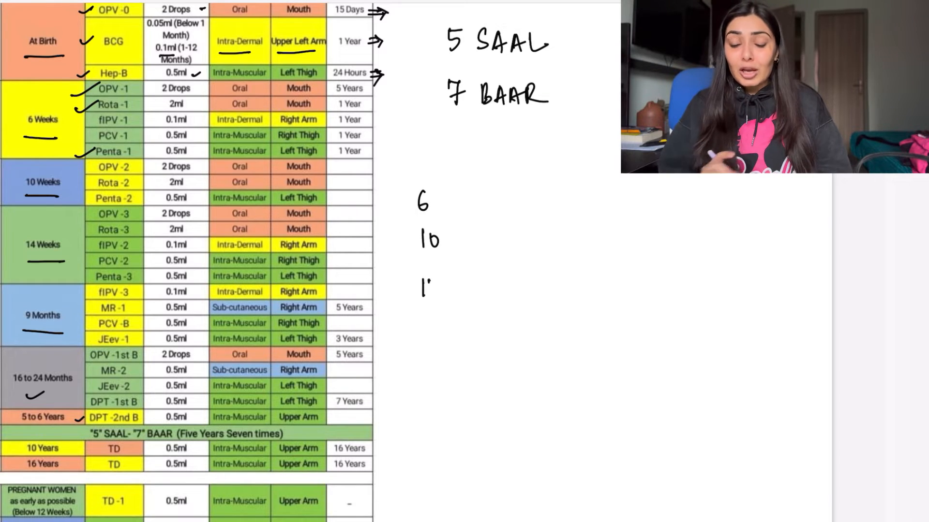
{"action": "type", "text": "14"}
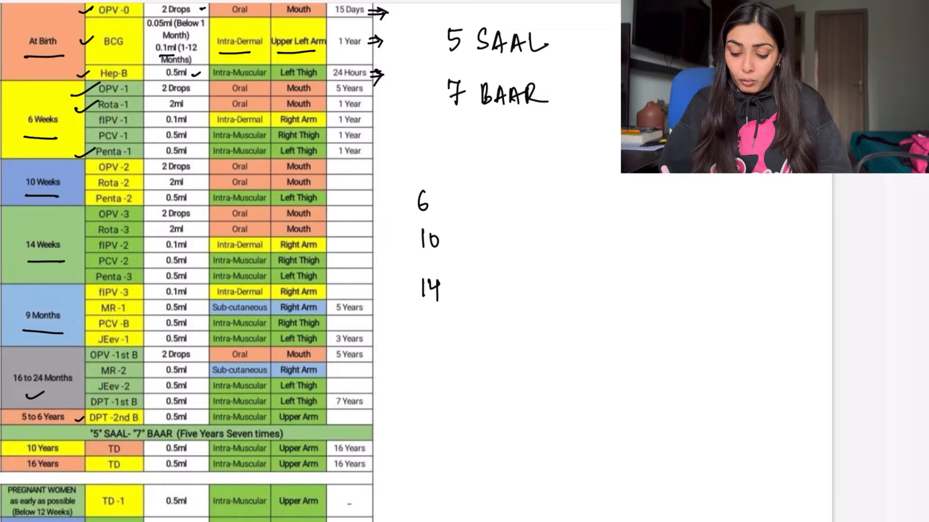
{"action": "type", "text": "01"}
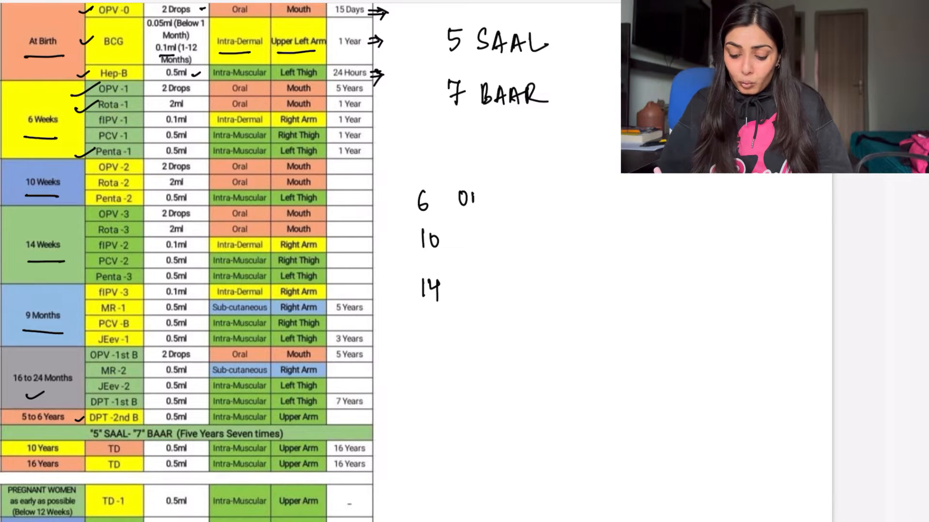
{"action": "type", "text": "PV, R"}
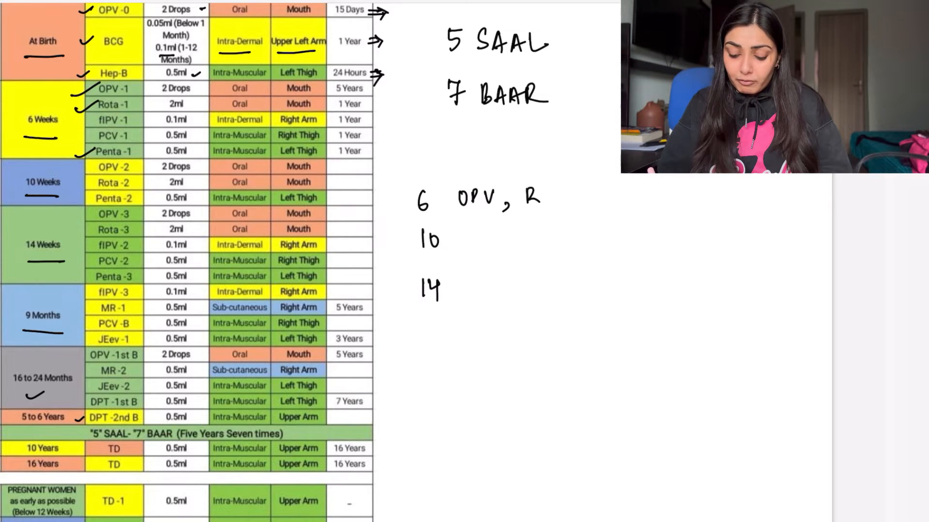
{"action": "type", "text": "RV, Penta → 1st Do"}
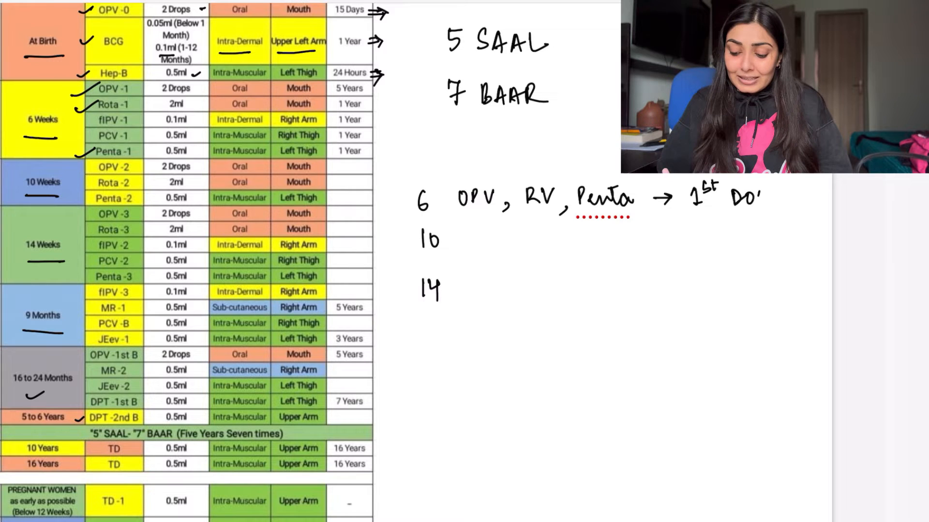
{"action": "type", "text": "2nd"}
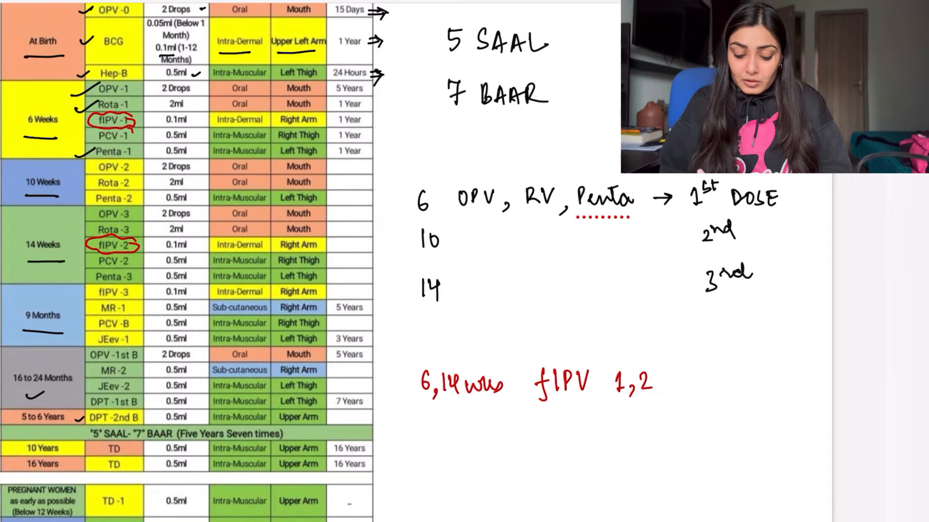
Step: Write 'PCV' in the red notes beside the fIPV dose note
{"action": "type", "text": "PCV 1,2"}
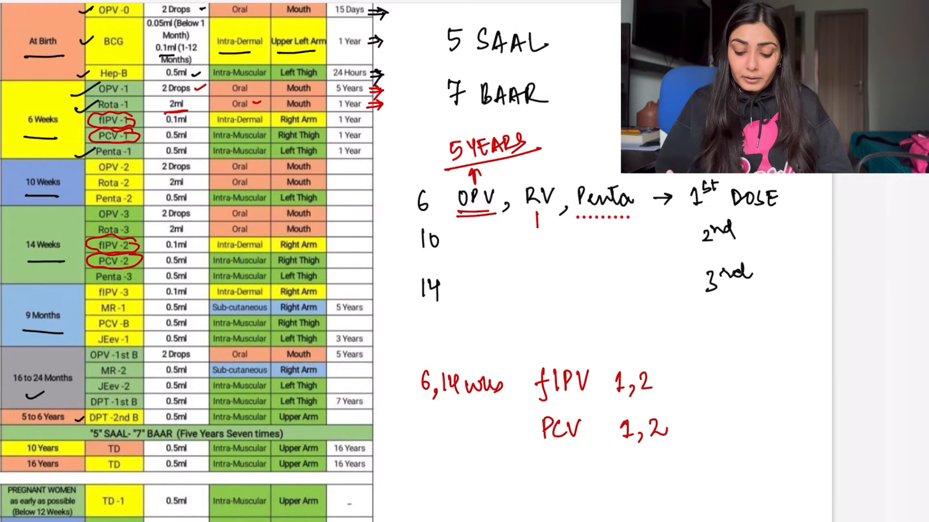
Step: Add '1yr' arrows under RV and Penta, and underline fIPV-2 and the PCV note
{"action": "left_click_drag", "start_coordinate": [522, 267], "coordinate": [622, 266]}
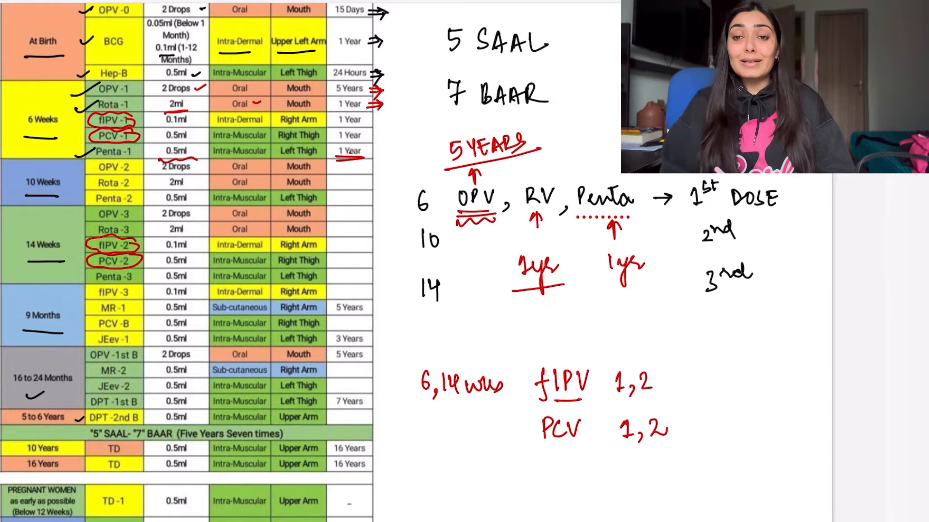
{"action": "left_click_drag", "start_coordinate": [539, 444], "coordinate": [583, 444]}
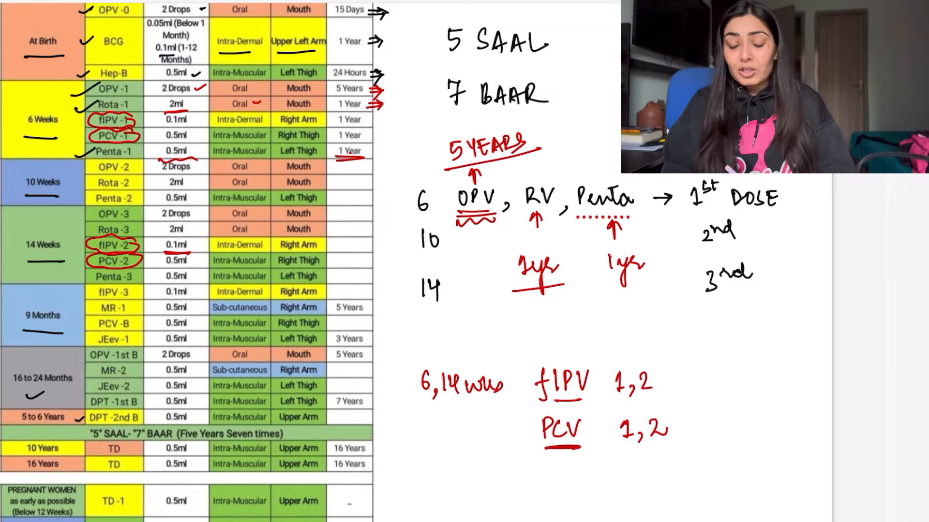
{"action": "scroll", "scroll_direction": "down", "scroll_amount": 3}
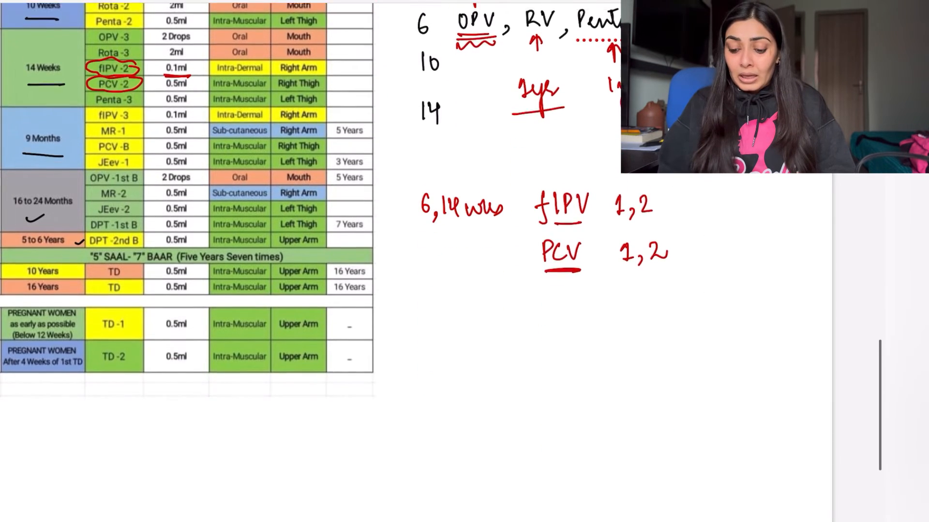
Step: Sketch a baby body outline with head, arms and legs below the table
{"action": "scroll", "scroll_direction": "down", "scroll_amount": 3}
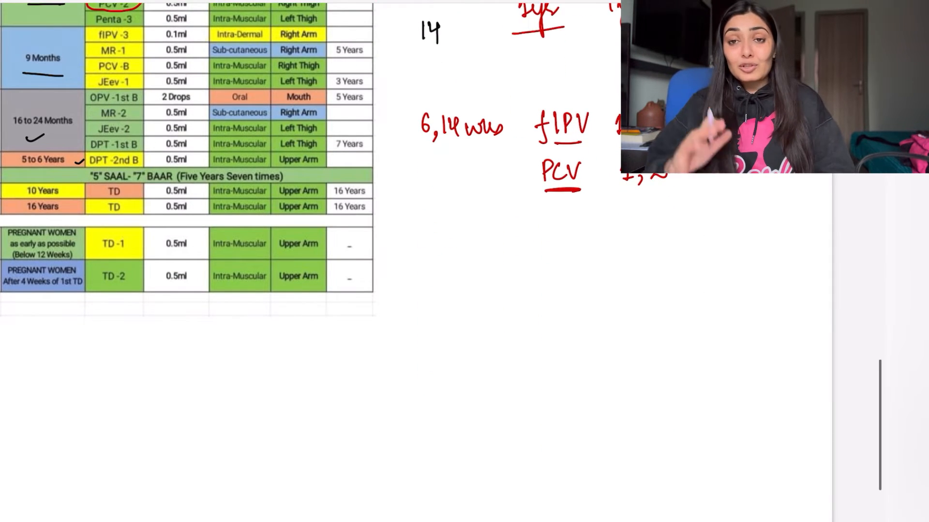
{"action": "scroll", "scroll_direction": "down", "scroll_amount": 3}
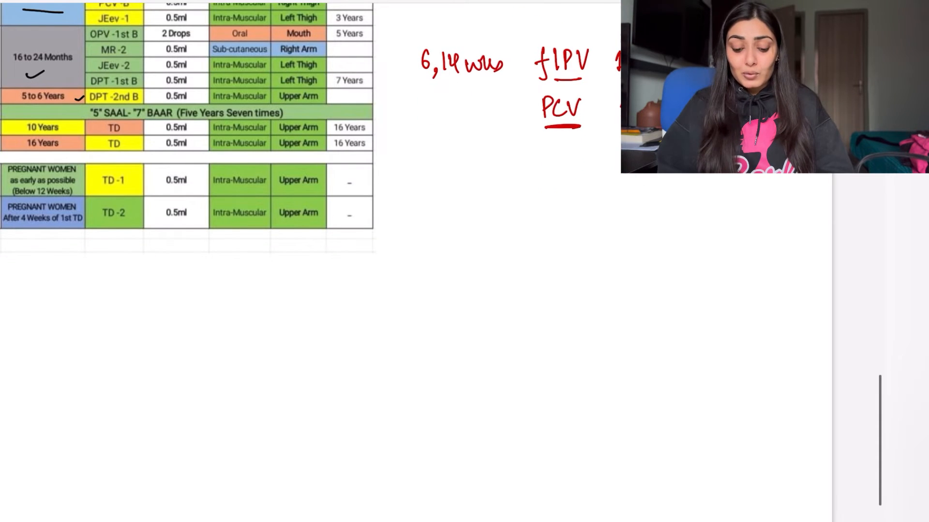
{"action": "scroll", "scroll_direction": "down", "scroll_amount": 3}
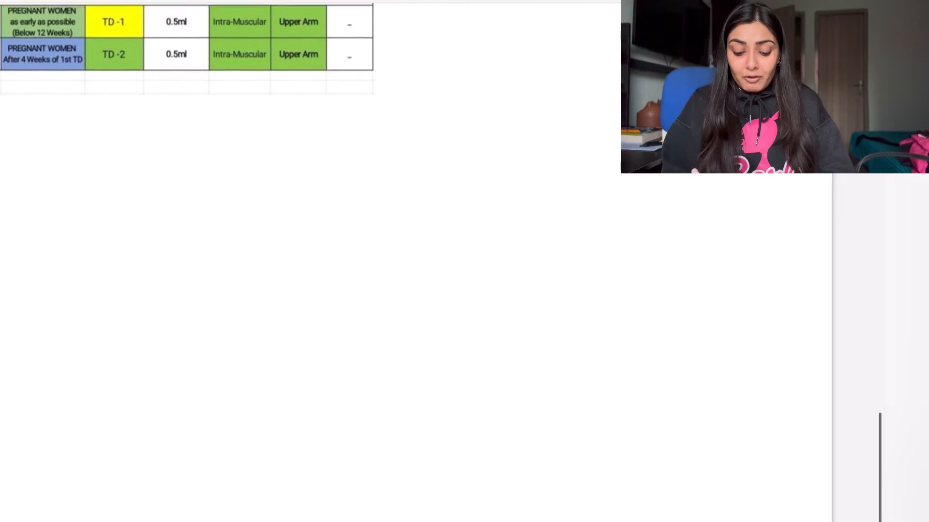
{"action": "left_click_drag", "start_coordinate": [308, 172], "coordinate": [326, 225]}
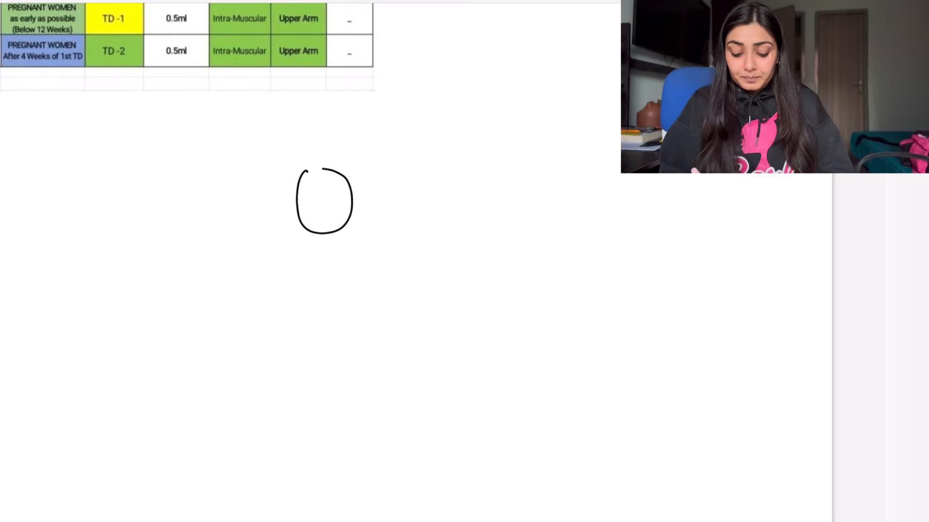
{"action": "left_click_drag", "start_coordinate": [323, 201], "coordinate": [296, 385]}
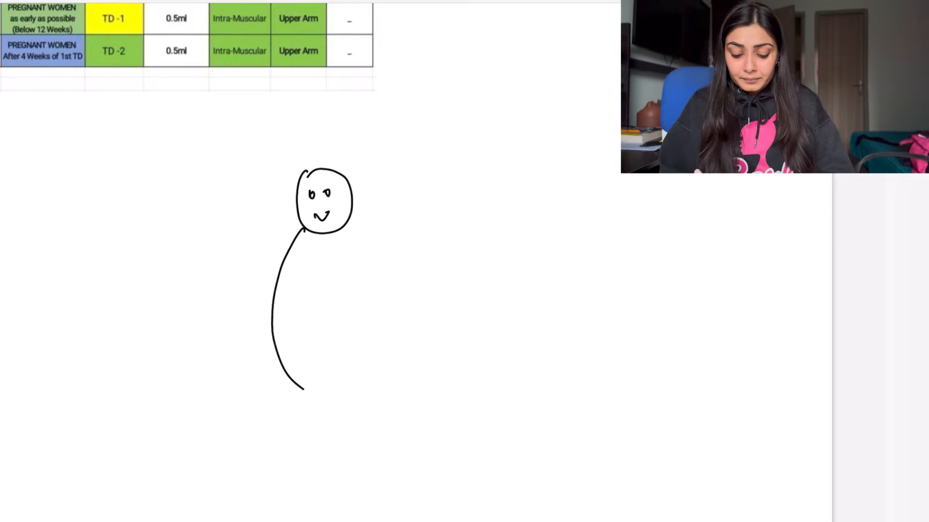
{"action": "left_click_drag", "start_coordinate": [329, 228], "coordinate": [329, 388]}
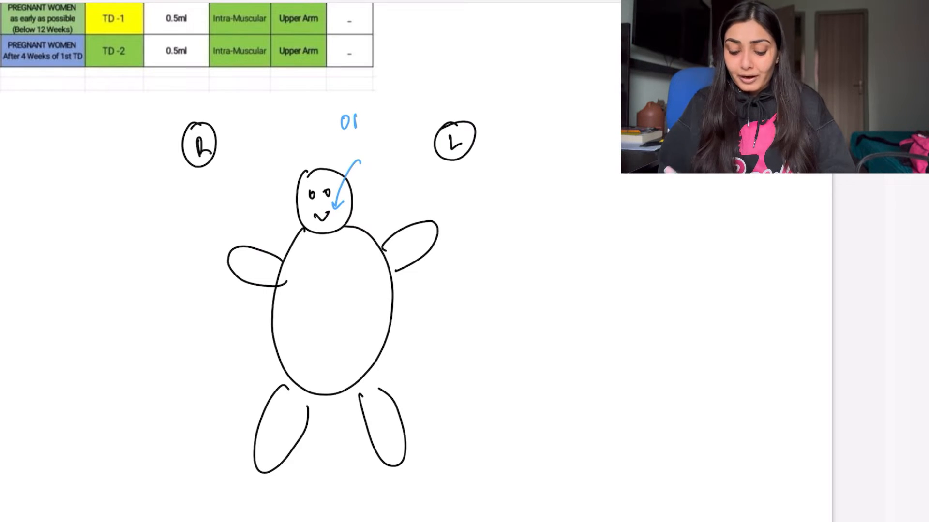
Step: Label 'OPV RV' at the mouth, with arrows marking BCG and fIPV on the arms
{"action": "type", "text": "OPV RV"}
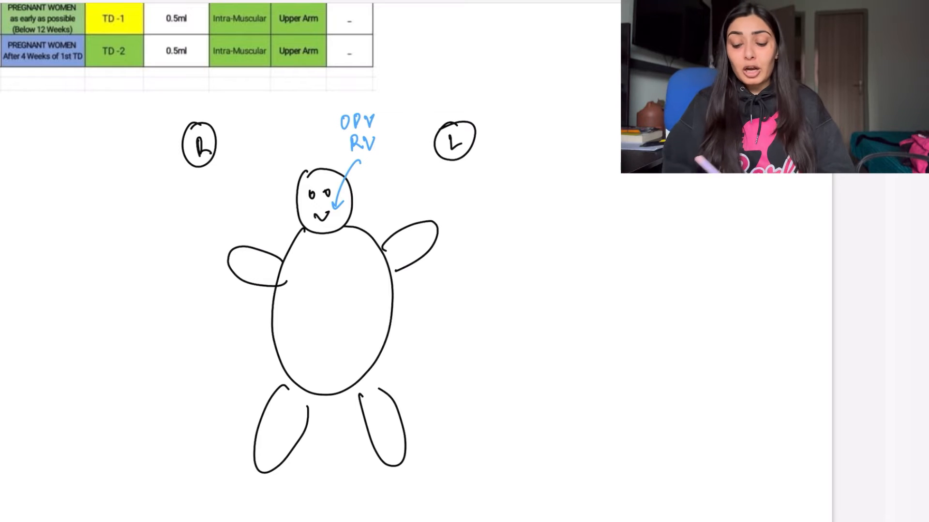
{"action": "left_click_drag", "start_coordinate": [465, 242], "coordinate": [435, 254]}
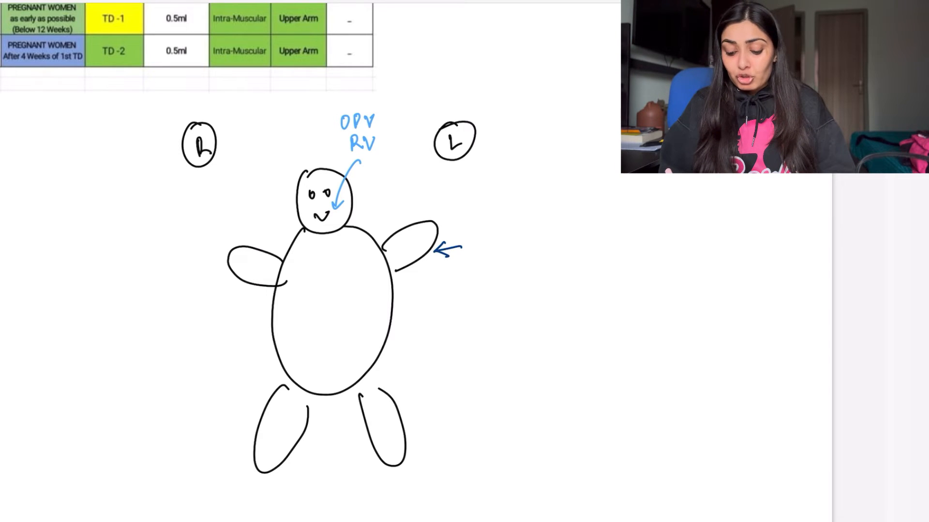
{"action": "type", "text": "BCG"}
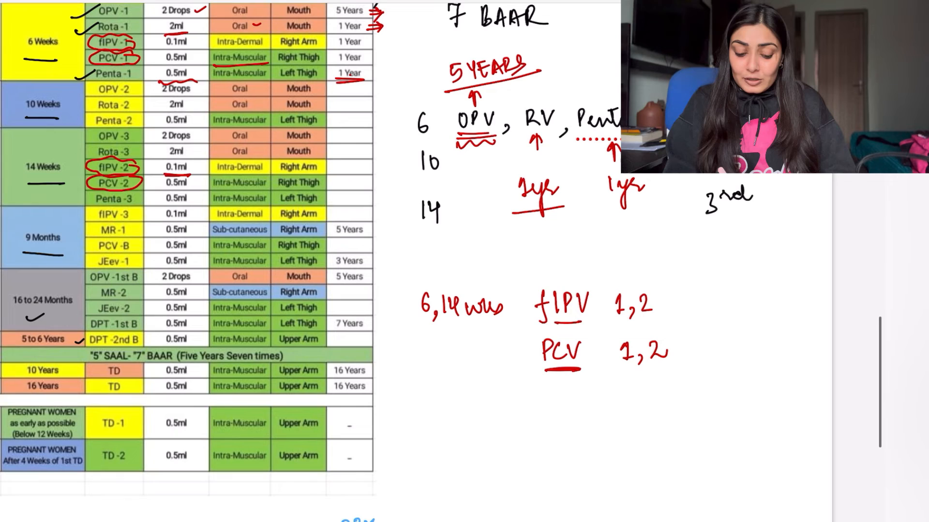
{"action": "scroll", "scroll_direction": "down", "scroll_amount": 3}
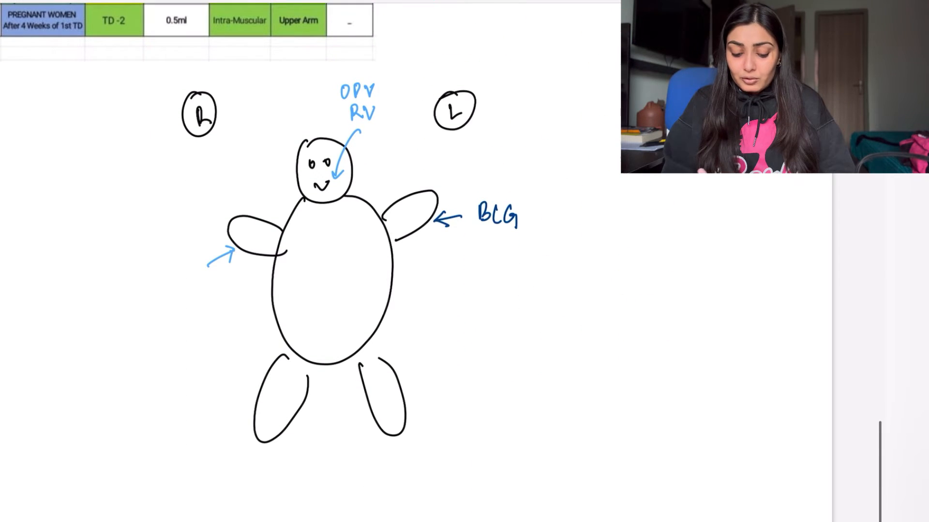
{"action": "type", "text": "fIPV"}
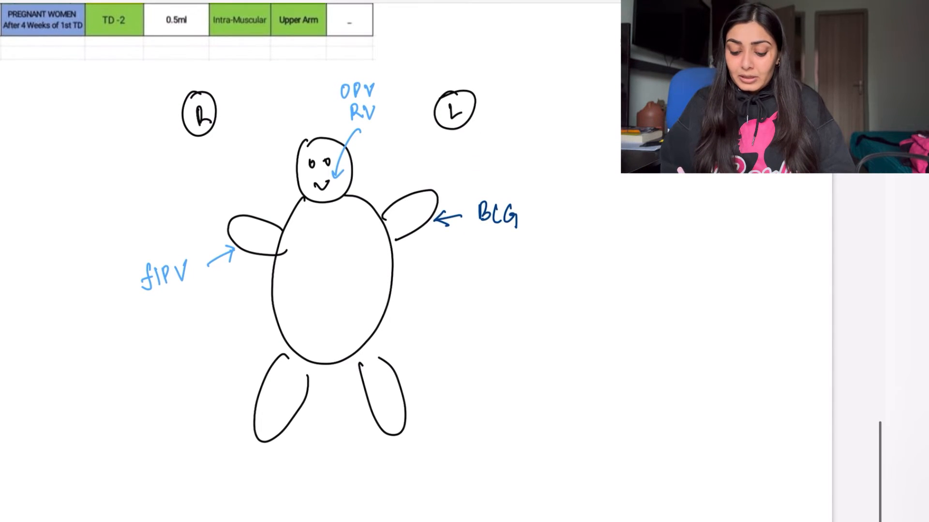
Step: Label 'HepB' and 'Penta' on the left thigh and 'PCV' on the right thigh
{"action": "left_click_drag", "start_coordinate": [415, 349], "coordinate": [400, 367]}
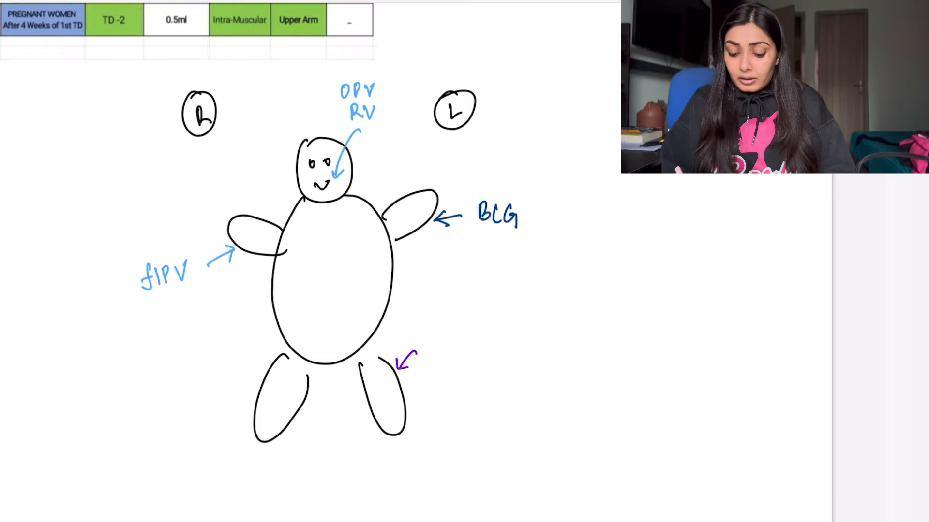
{"action": "type", "text": "Hep1"}
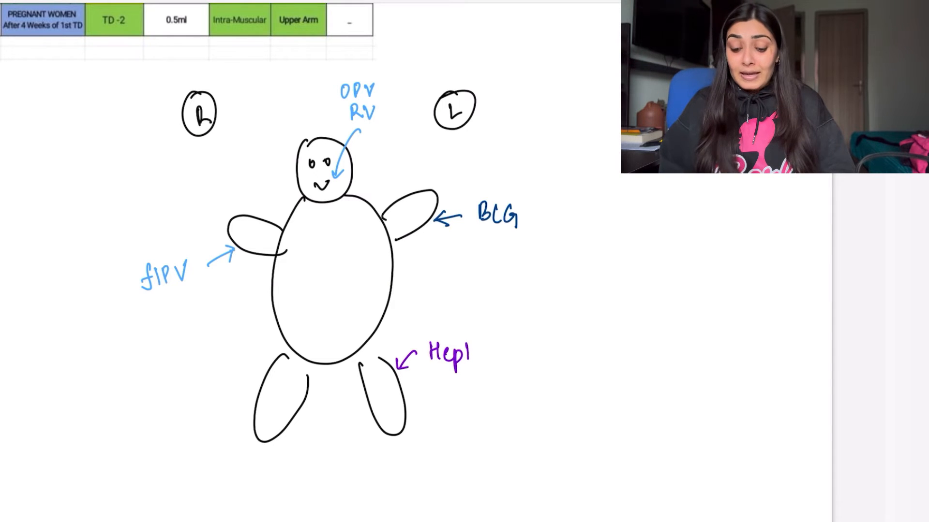
{"action": "type", "text": "B"}
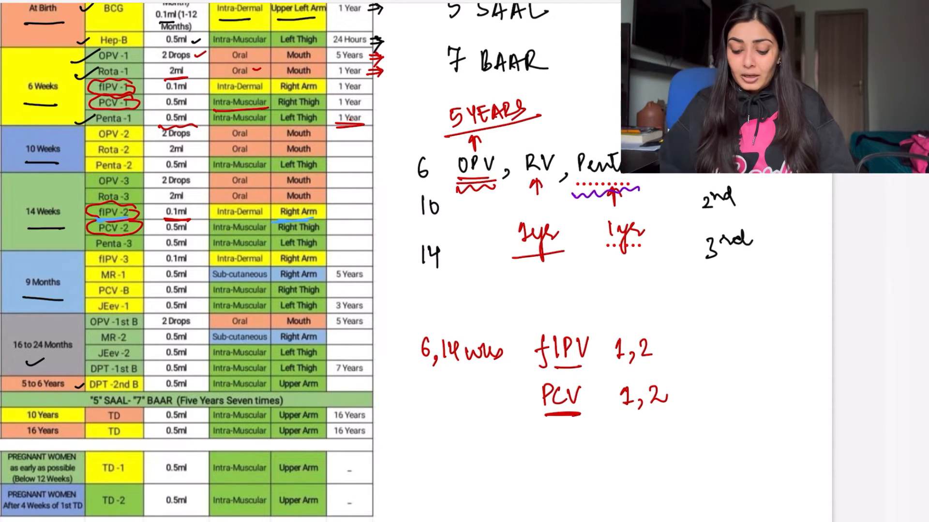
{"action": "scroll", "scroll_direction": "down", "scroll_amount": 3}
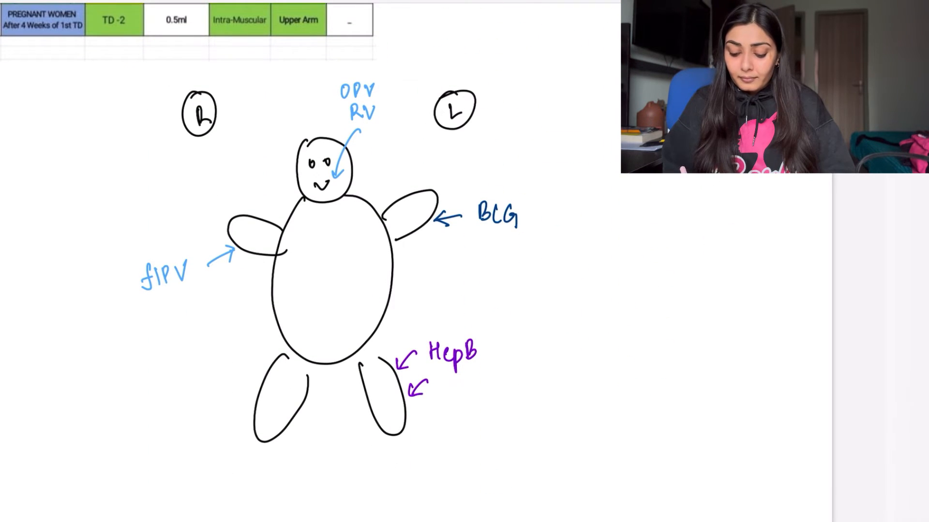
{"action": "type", "text": "Penta"}
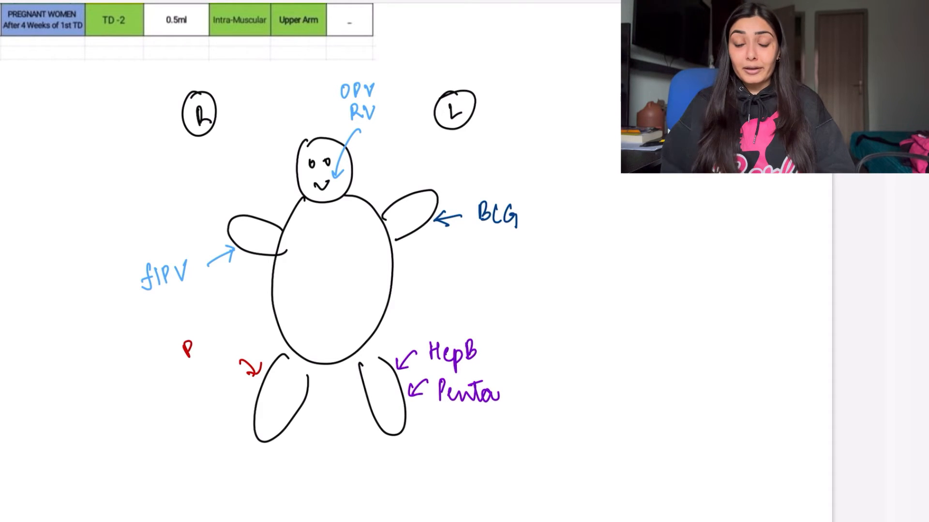
{"action": "type", "text": "CV"}
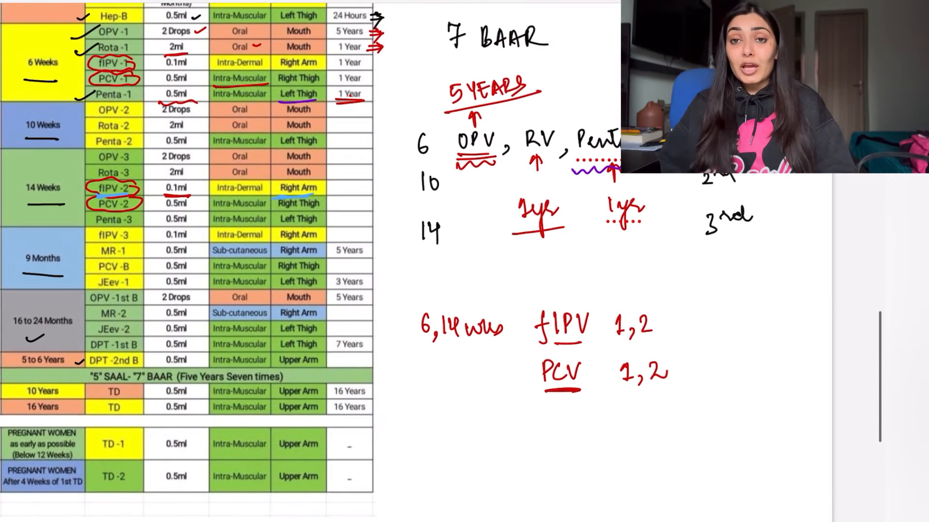
{"action": "scroll", "scroll_direction": "down", "scroll_amount": 3}
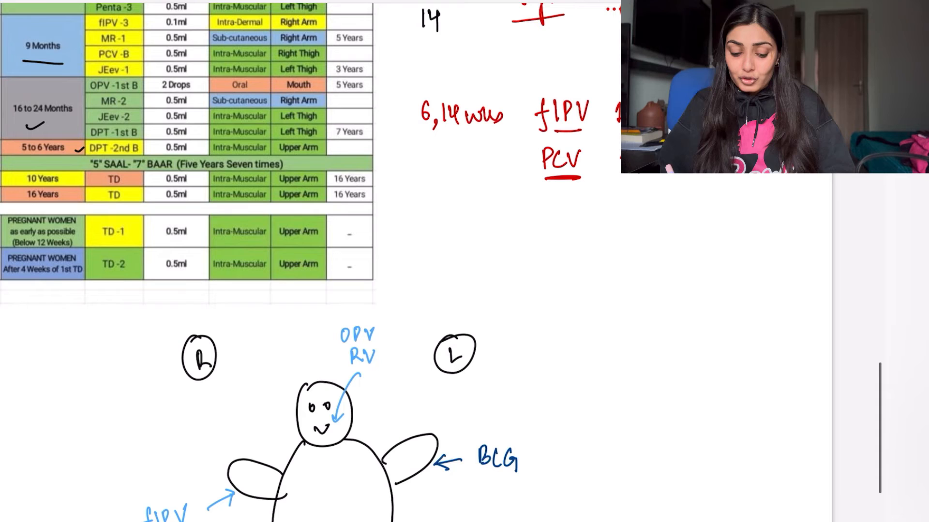
Step: Write and underline the '9mo' heading with fIPV 3, MR-1, PCV-B and JE-1
{"action": "type", "text": "9m"}
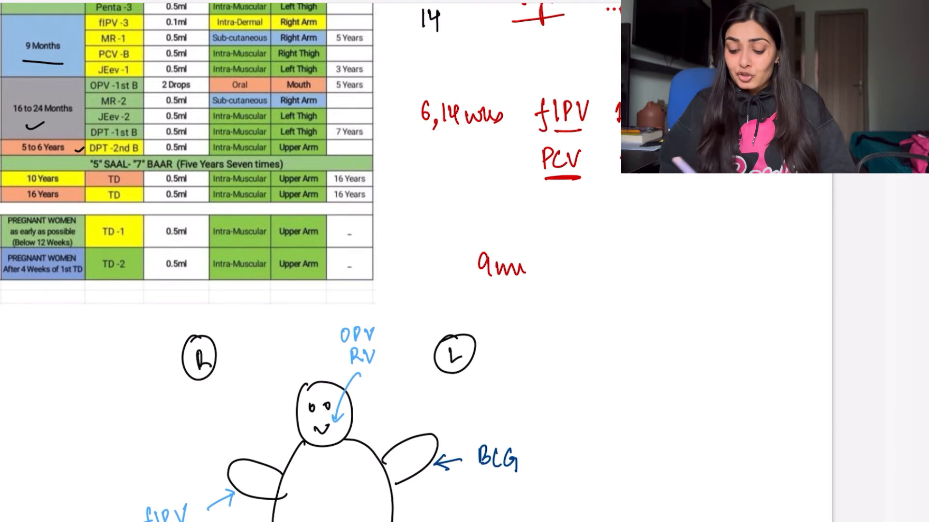
{"action": "left_click_drag", "start_coordinate": [474, 285], "coordinate": [539, 284]}
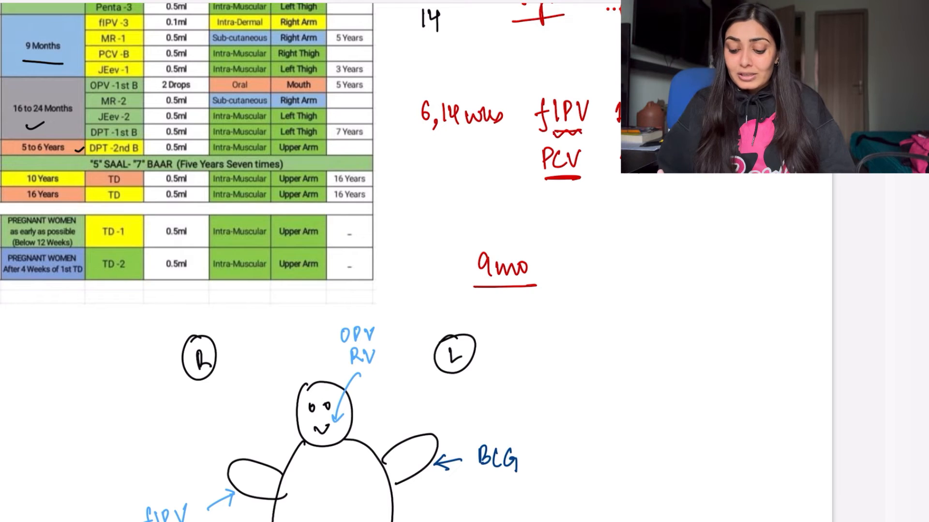
{"action": "type", "text": "fIPV 3"}
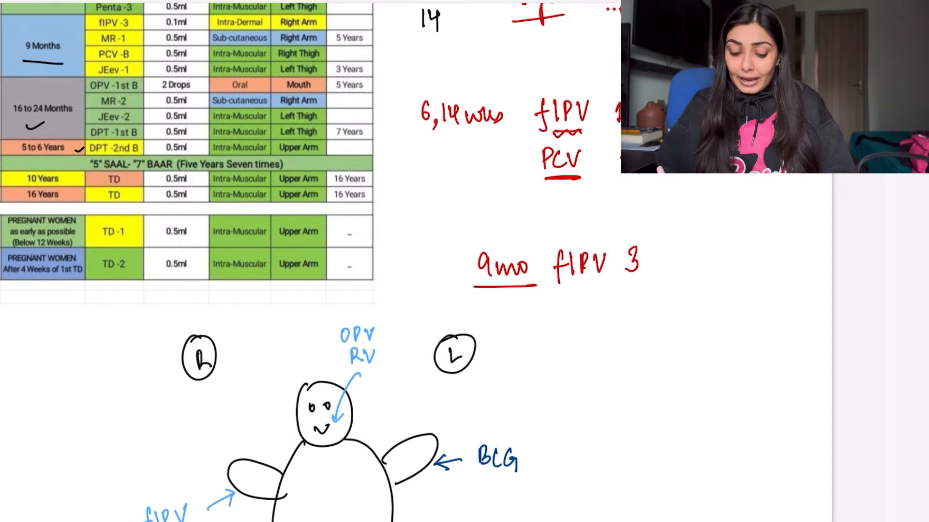
{"action": "type", "text": "m"}
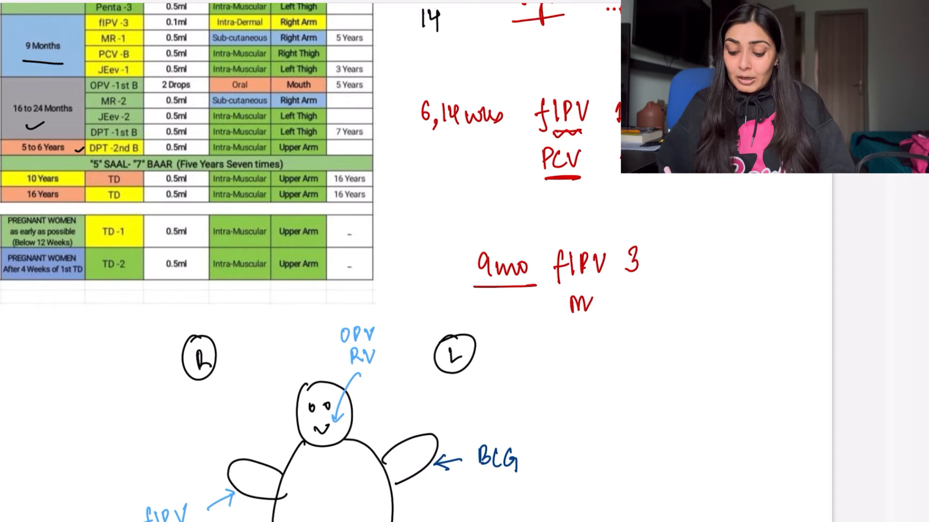
{"action": "type", "text": "MR-1"}
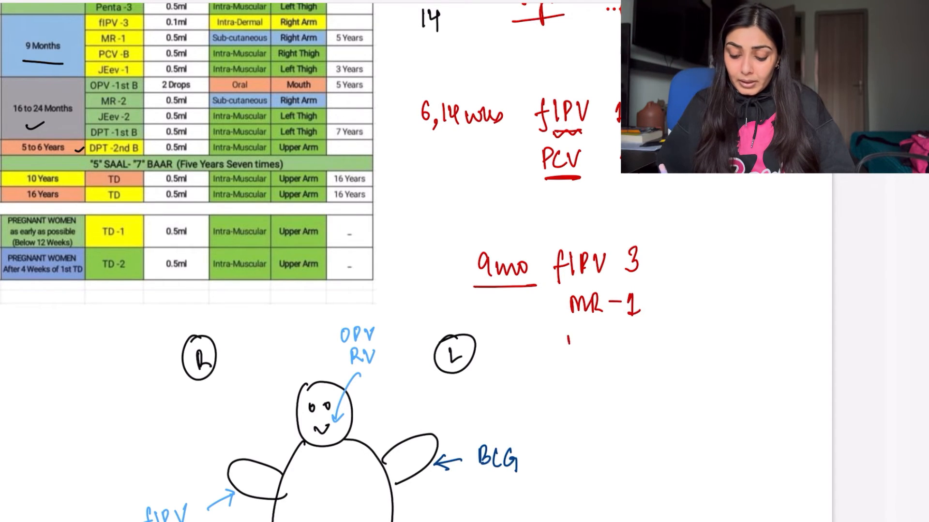
{"action": "type", "text": "PCV-B"}
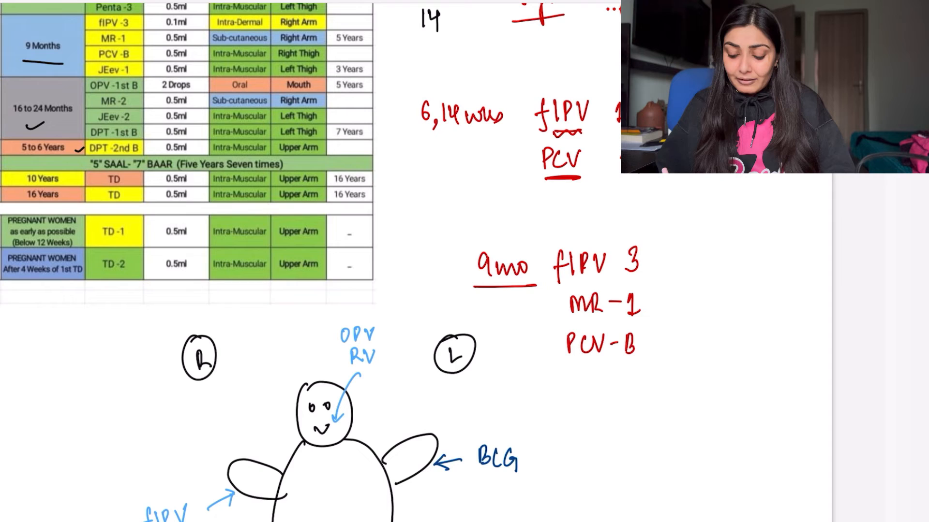
{"action": "type", "text": "JE"}
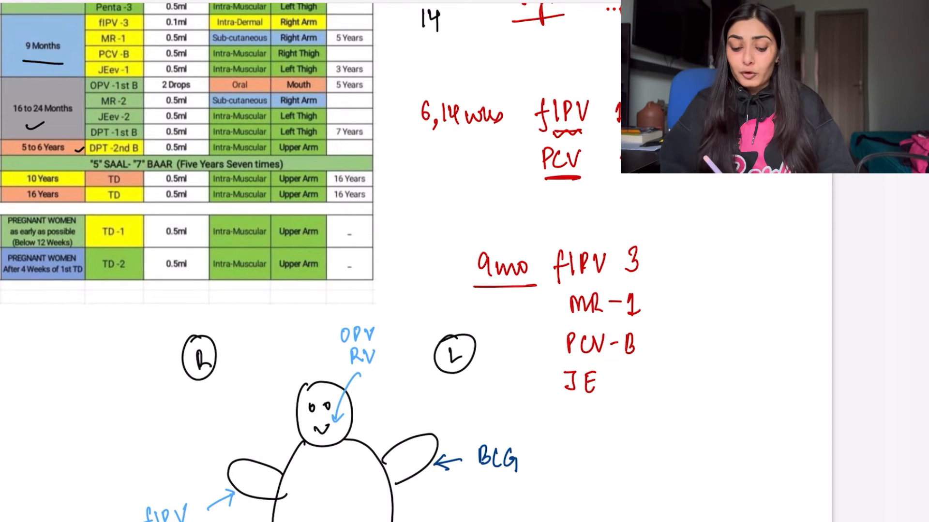
{"action": "type", "text": "-1"}
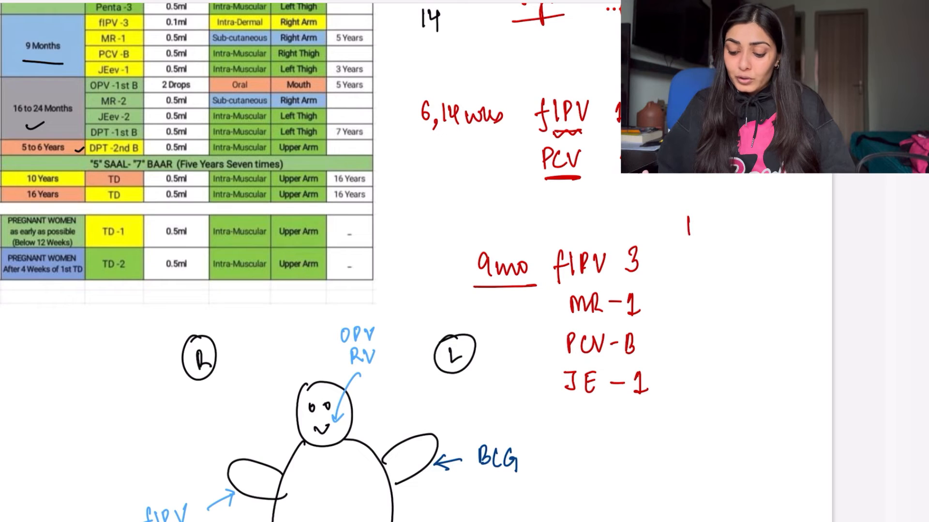
Step: Write the '16mo-24mo' boosters MR-2, JE-2 and DPT-B
{"action": "type", "text": "16mo -2"}
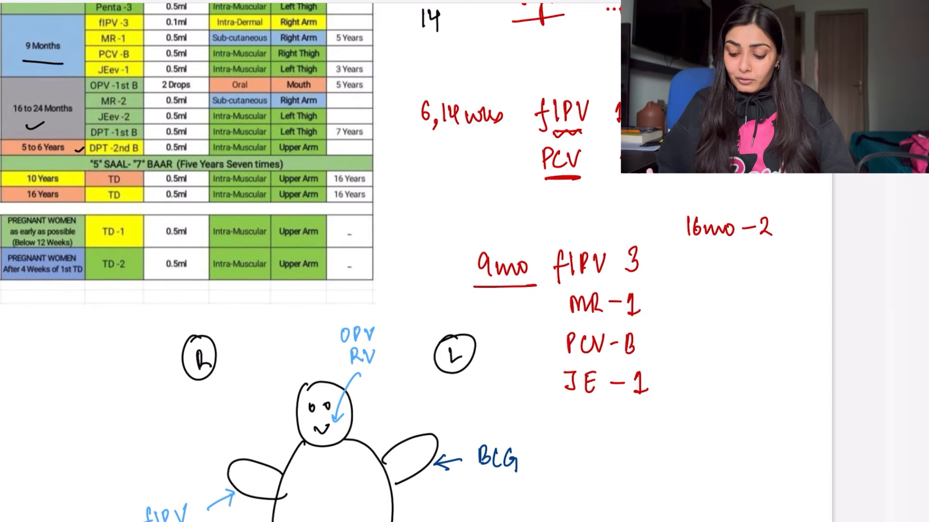
{"action": "type", "text": "24mo"}
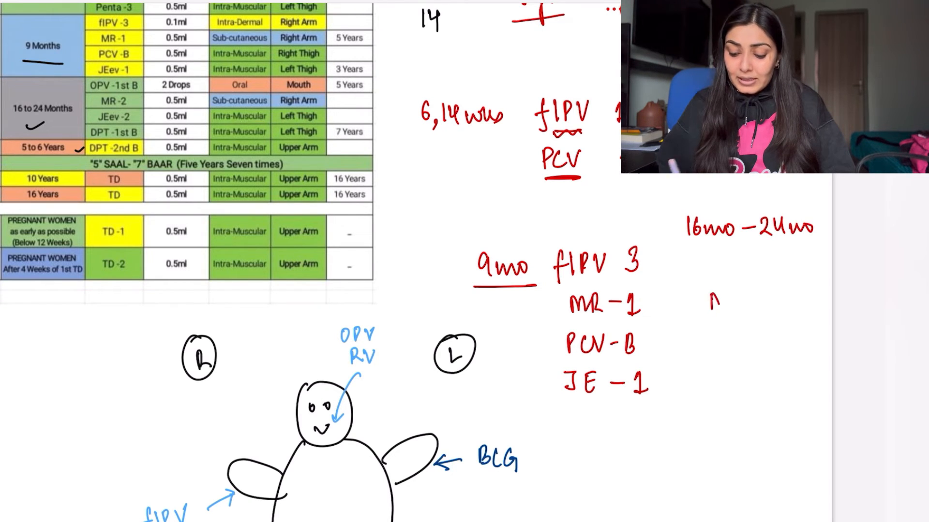
{"action": "type", "text": "MR-2"}
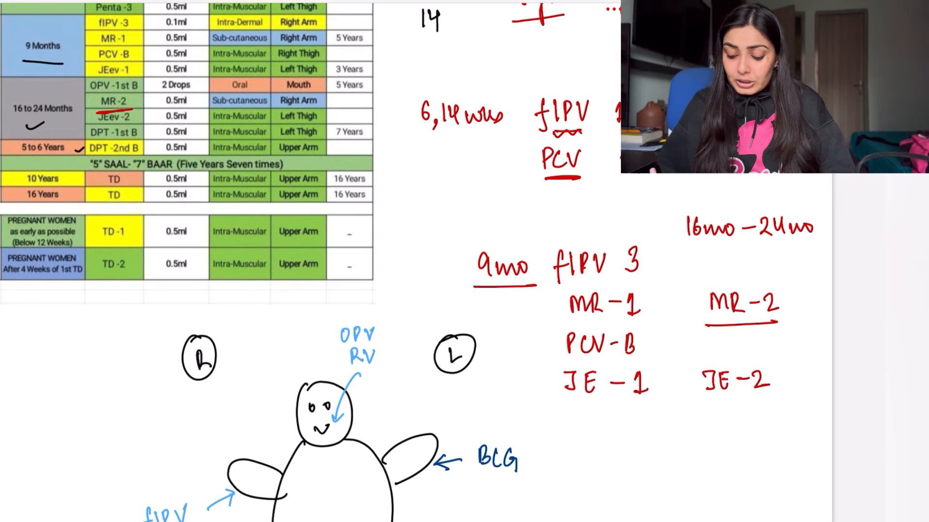
{"action": "type", "text": "DP"}
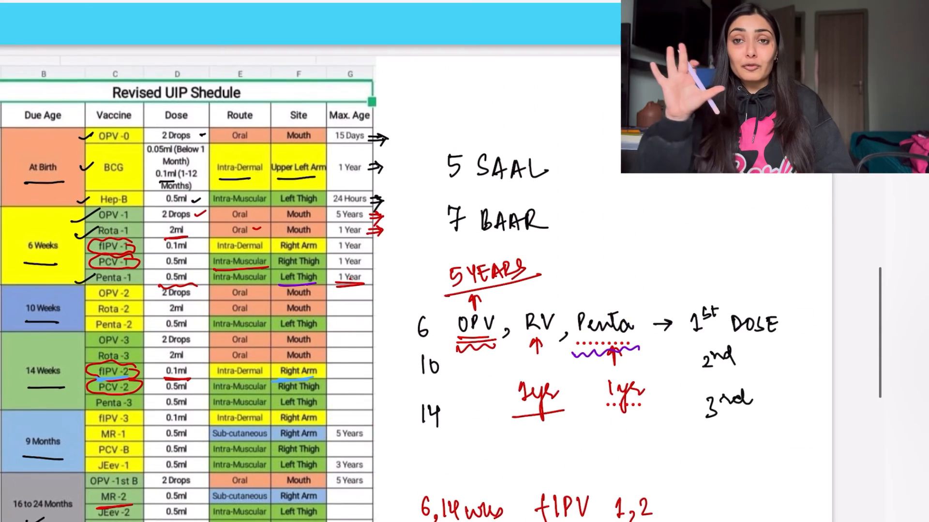
{"action": "scroll", "scroll_direction": "down", "scroll_amount": 3}
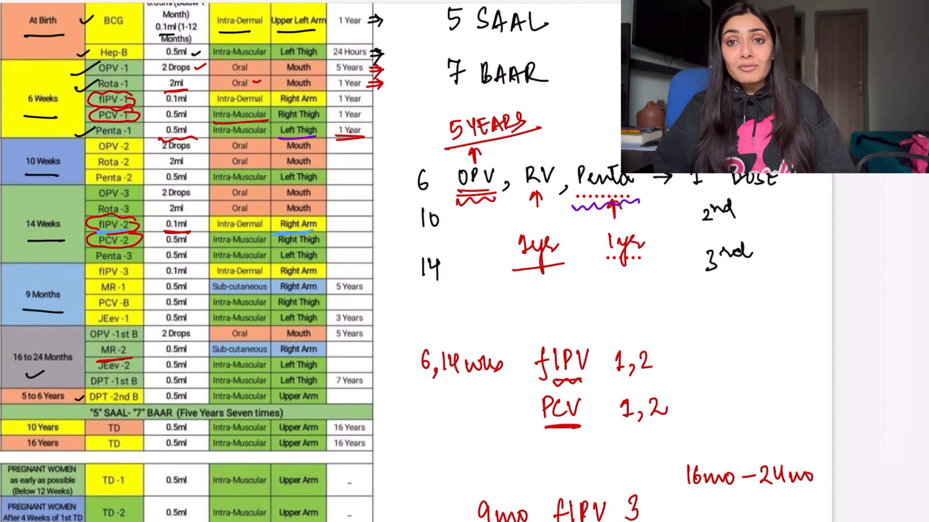
{"action": "scroll", "scroll_direction": "down", "scroll_amount": 3}
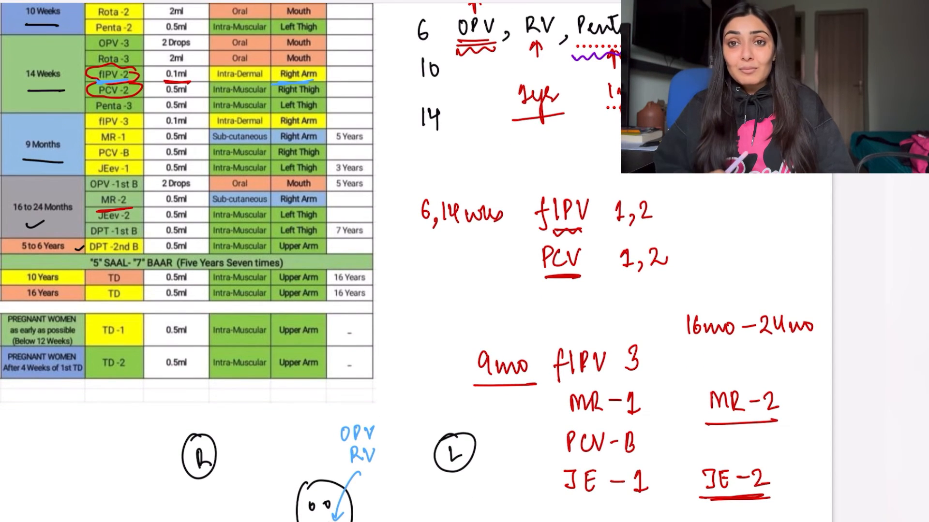
{"action": "scroll", "scroll_direction": "down", "scroll_amount": 3}
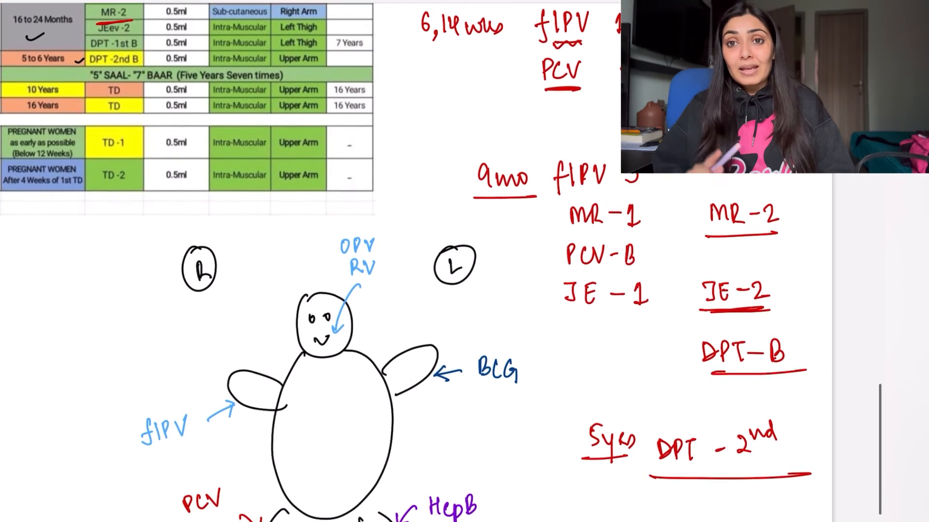